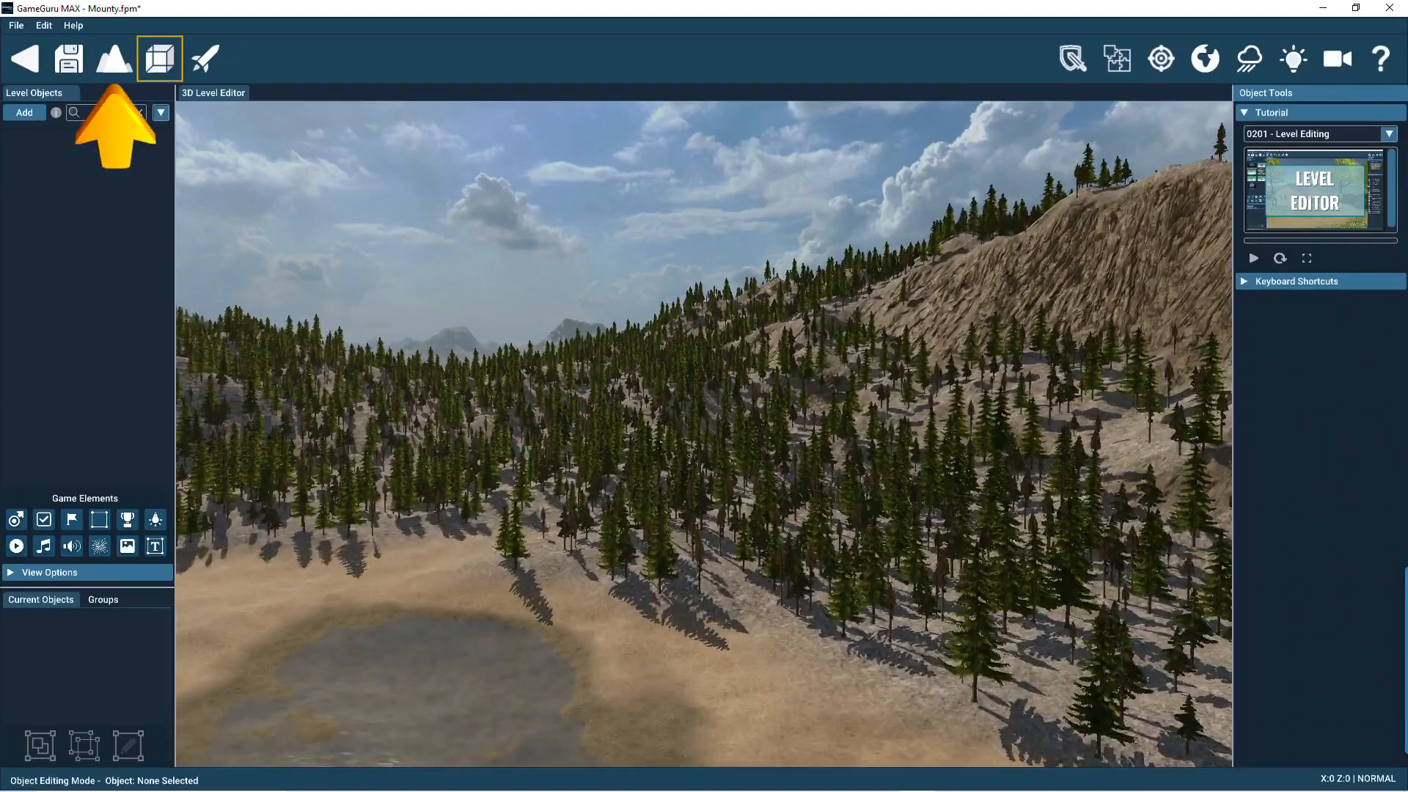
mouse_move(112, 59)
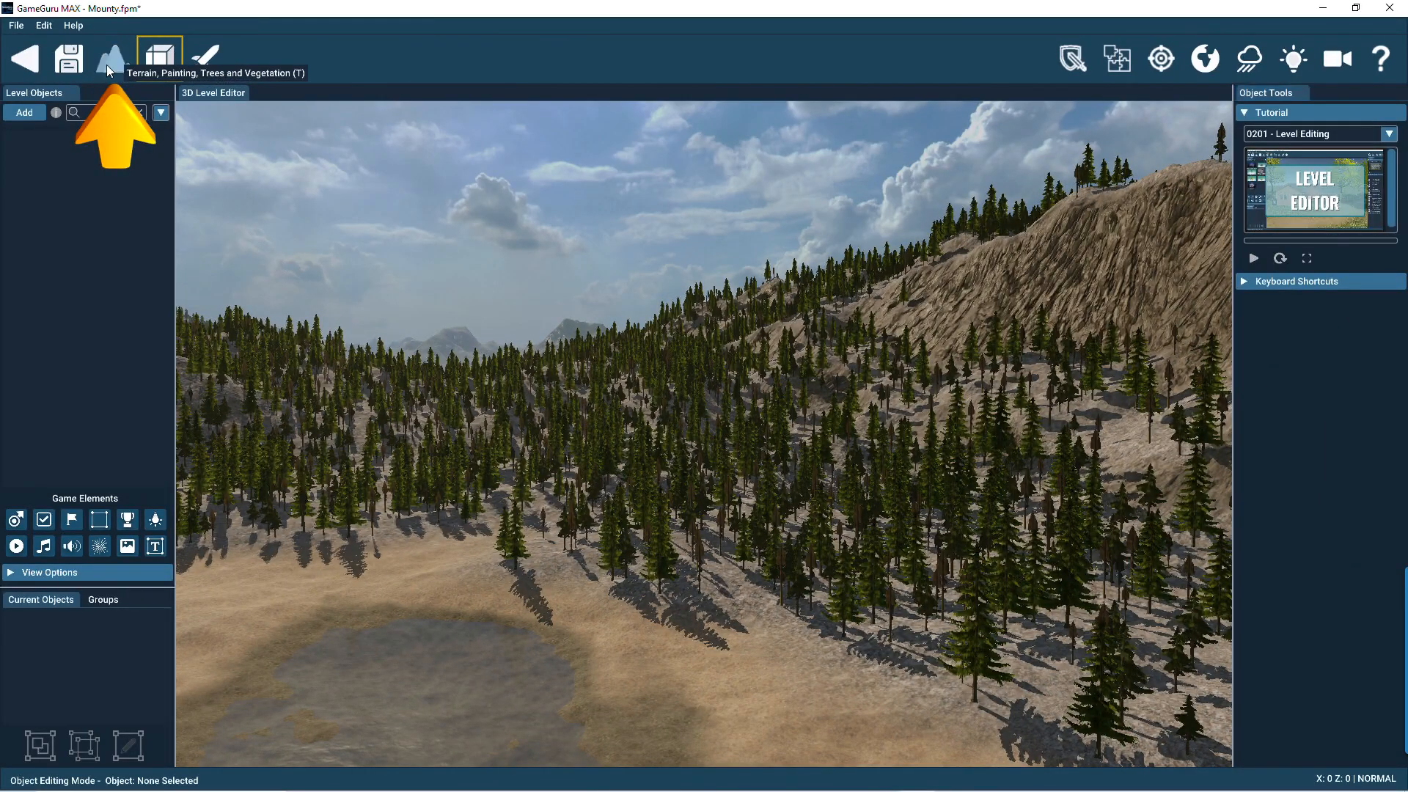
Open the Terrain Tools for the Mounty level, starting in sculpt mode.
click(111, 59)
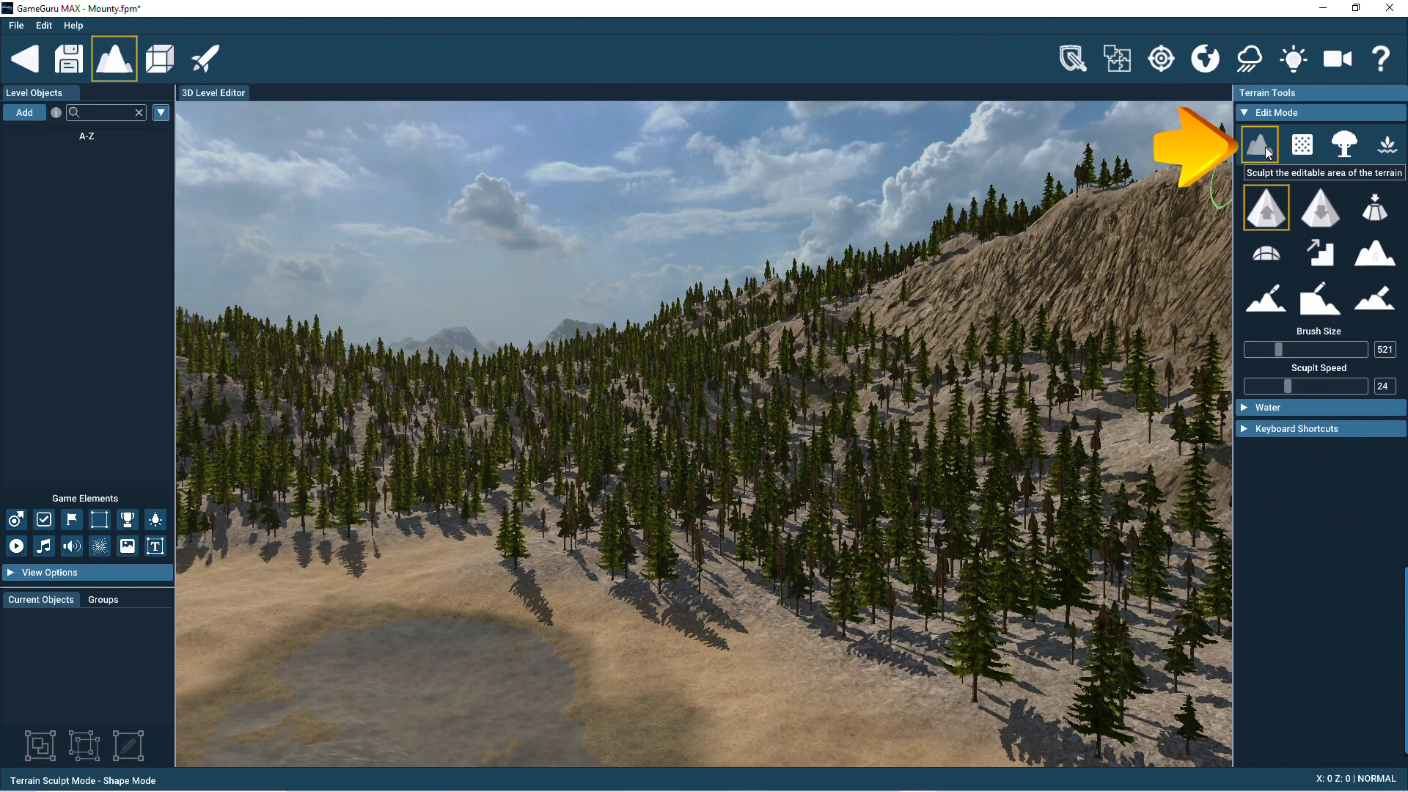
Cycle through texture painting, tree painting and vegetation modes, then return to sculpting.
click(1303, 144)
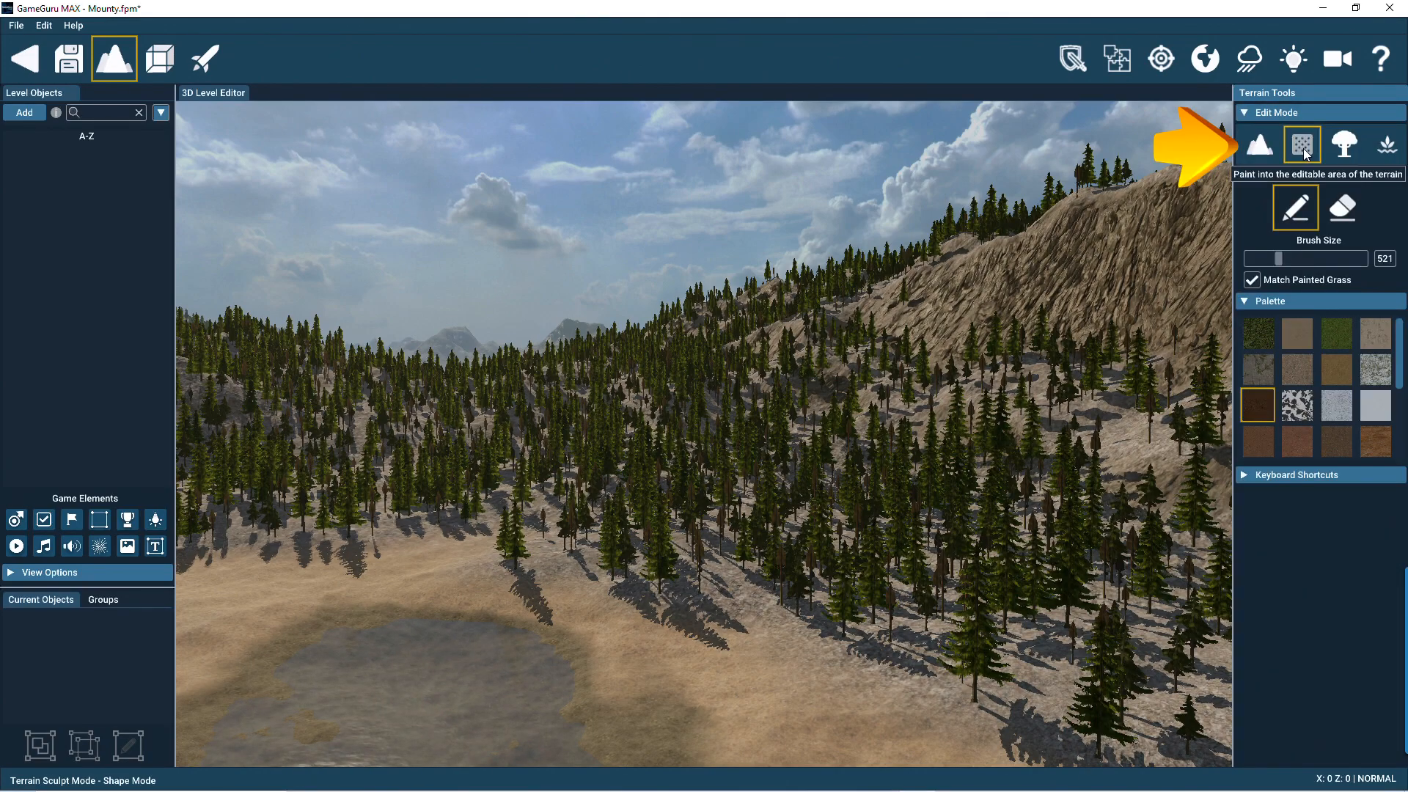
click(1345, 145)
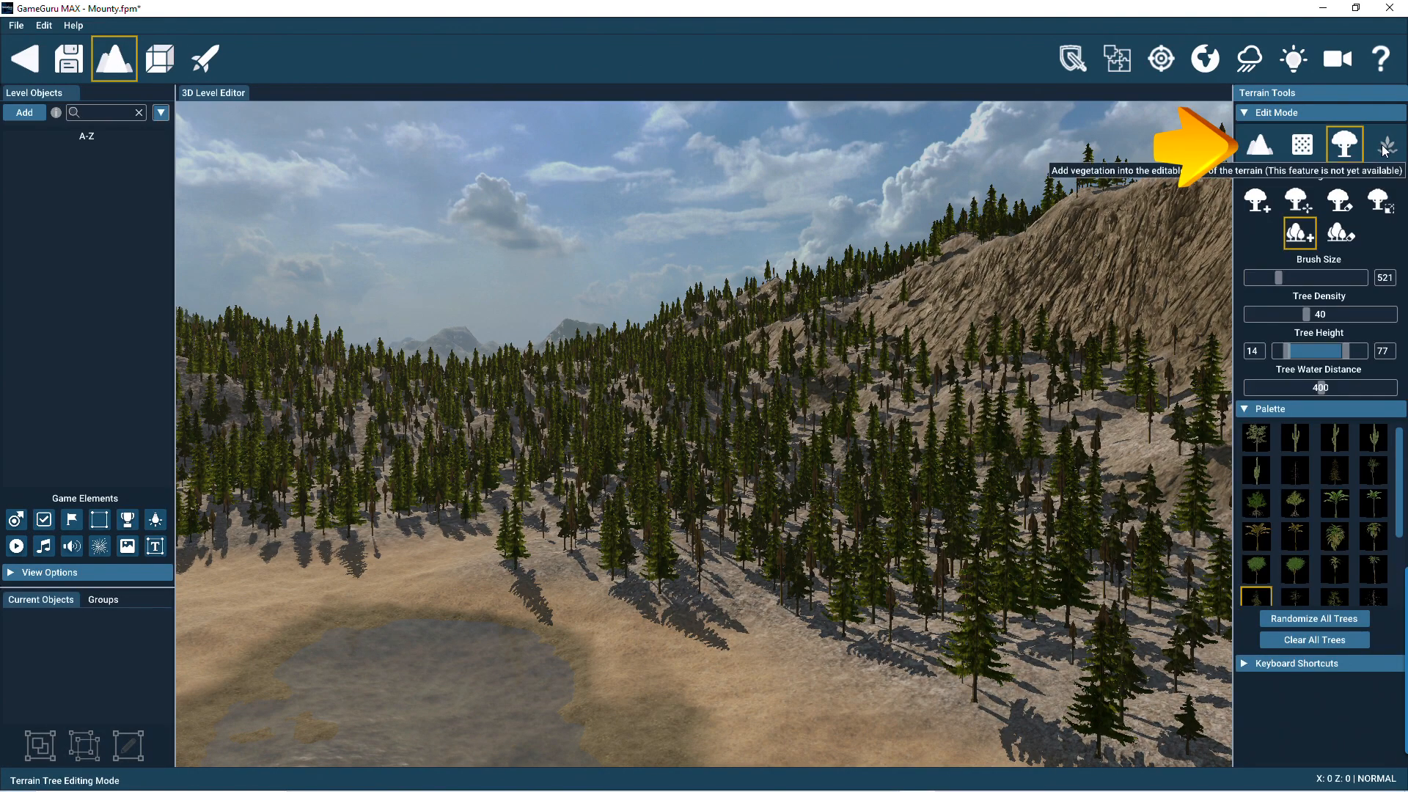
click(1388, 145)
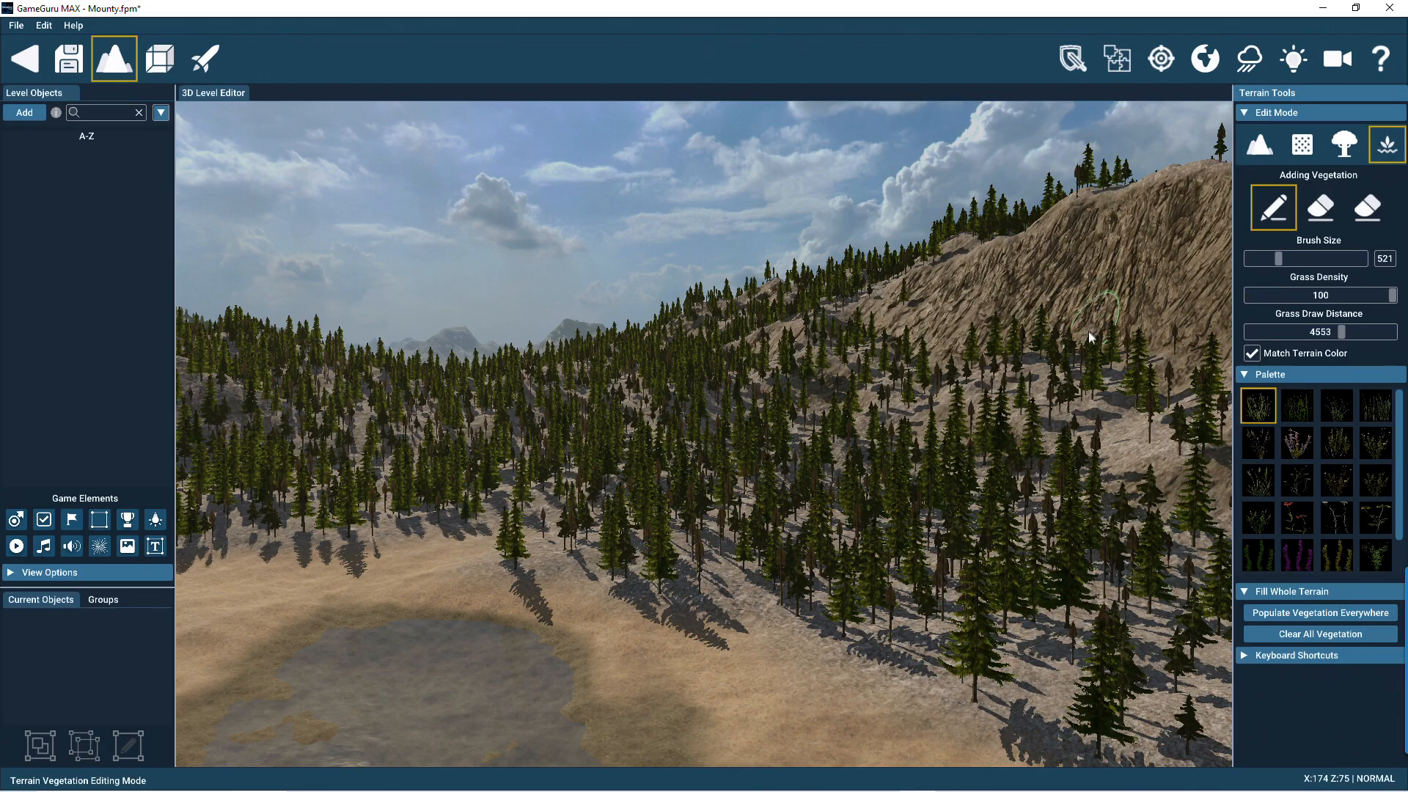
click(1259, 145)
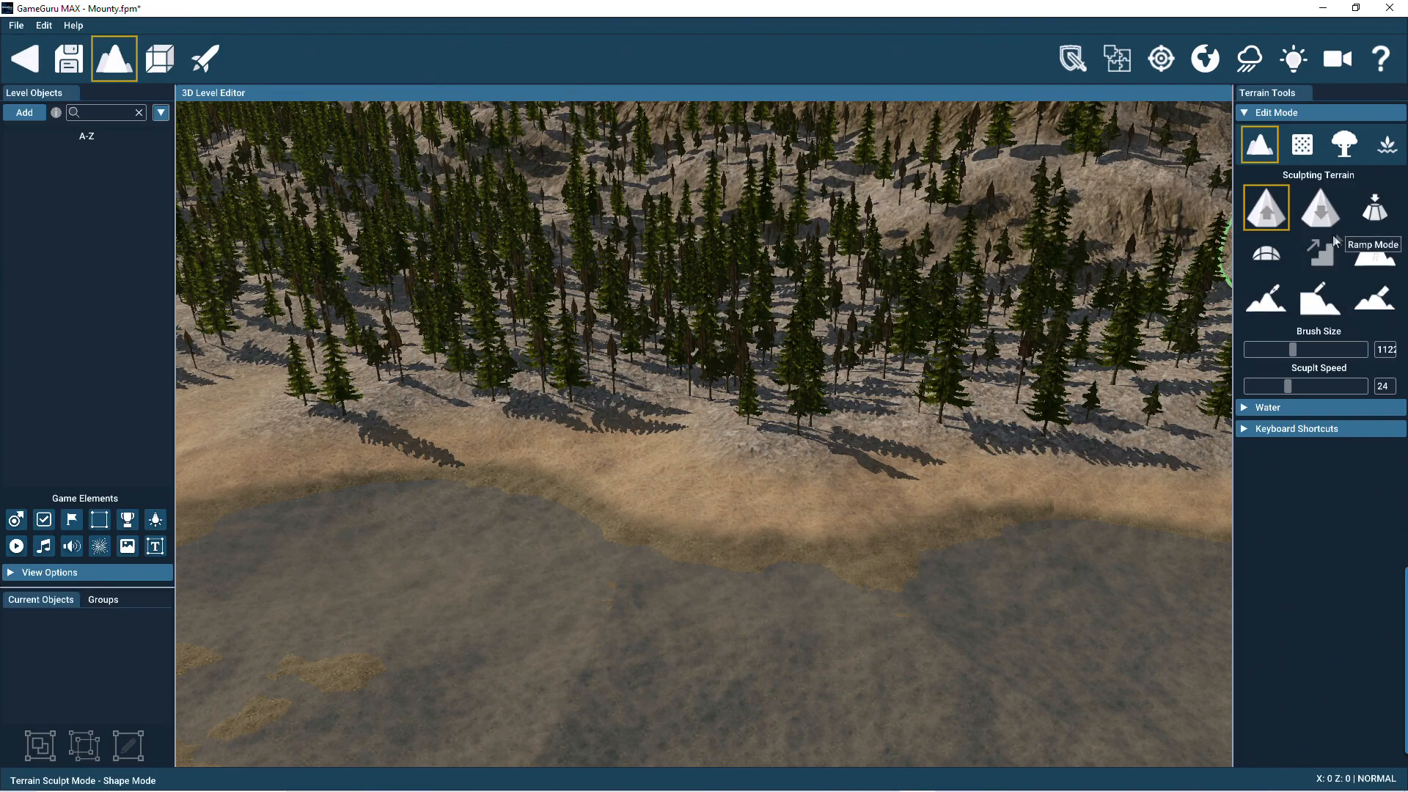
Switch sculpting to Ramp Mode, then change to texture painting mode.
click(1319, 252)
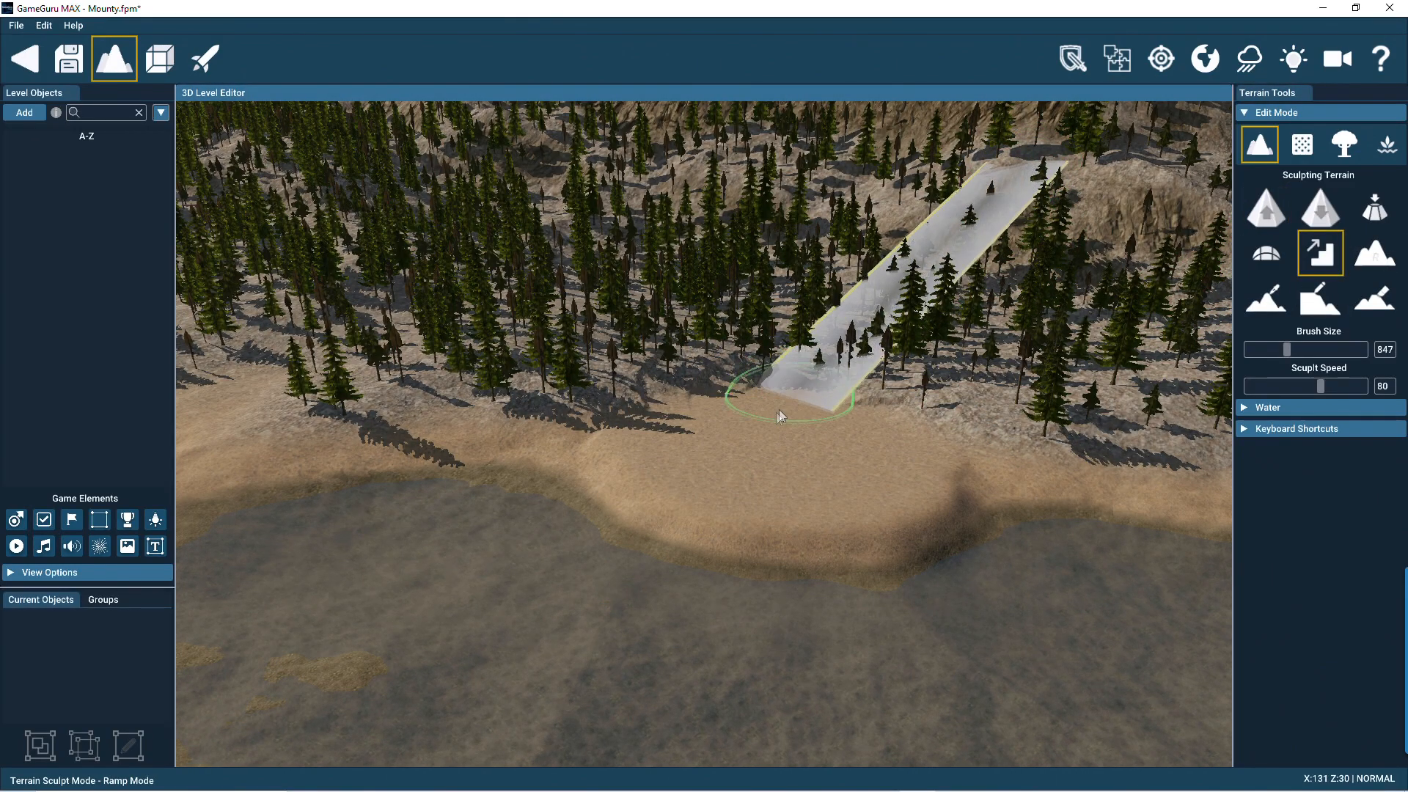
click(1302, 144)
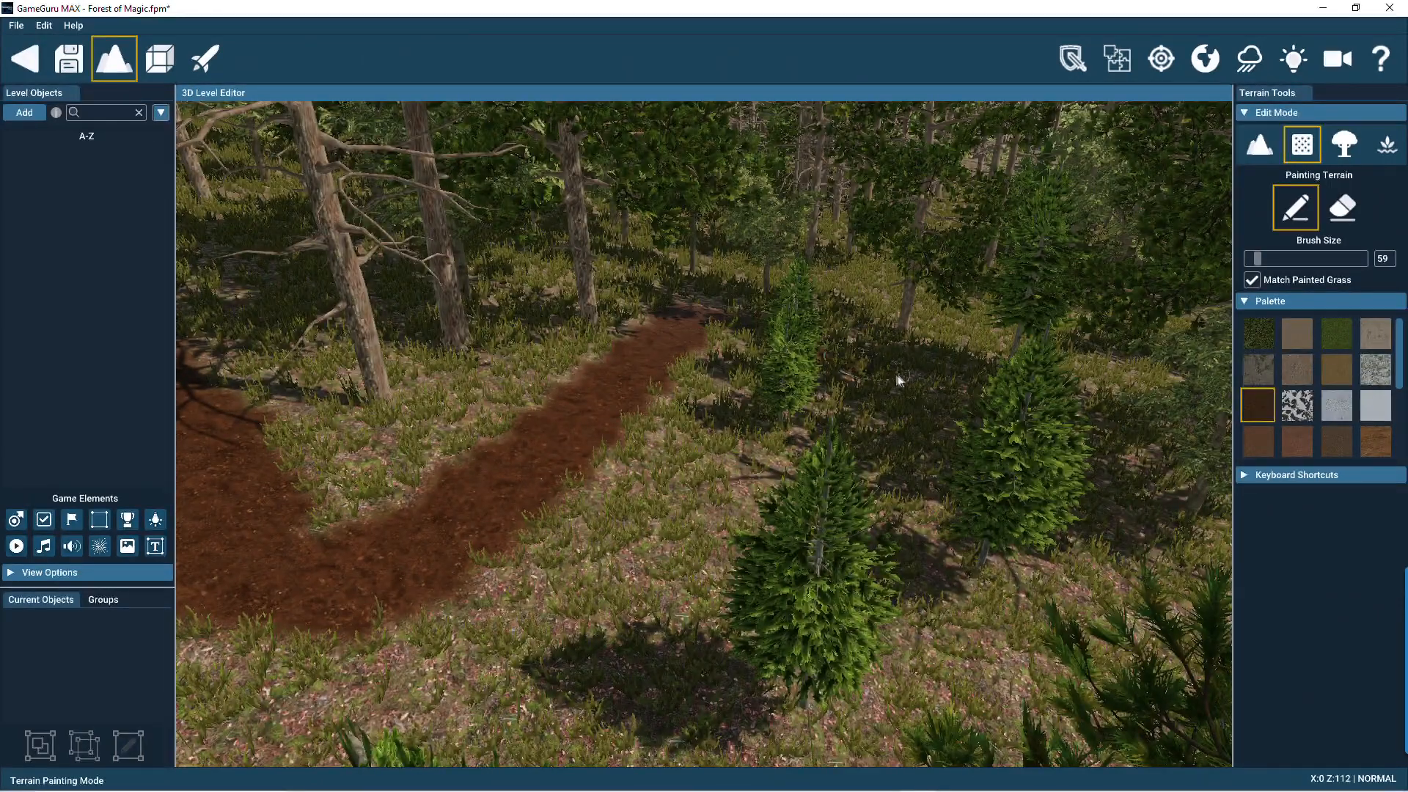
Switch to tree painting and place a single tree on the grassy clearing.
click(1344, 144)
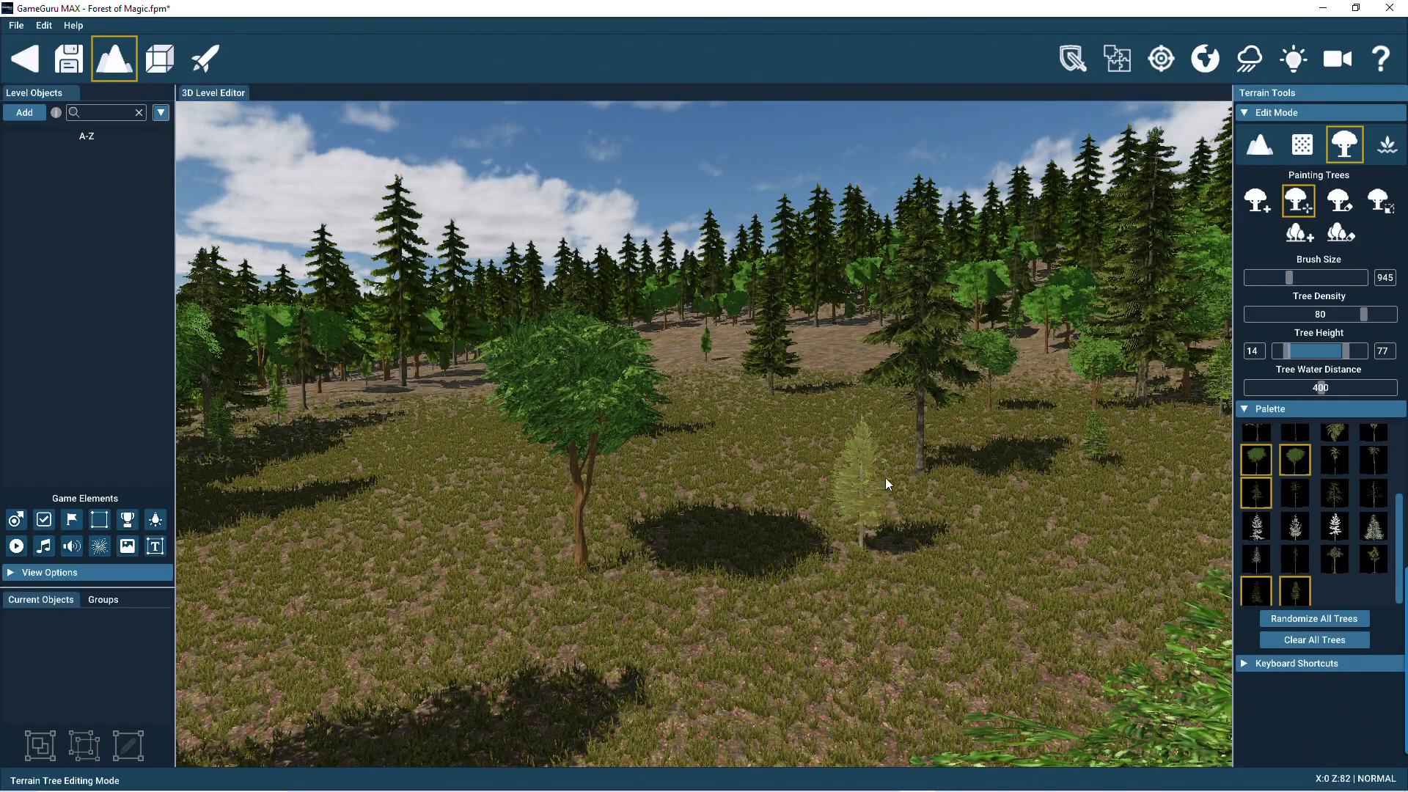
click(885, 481)
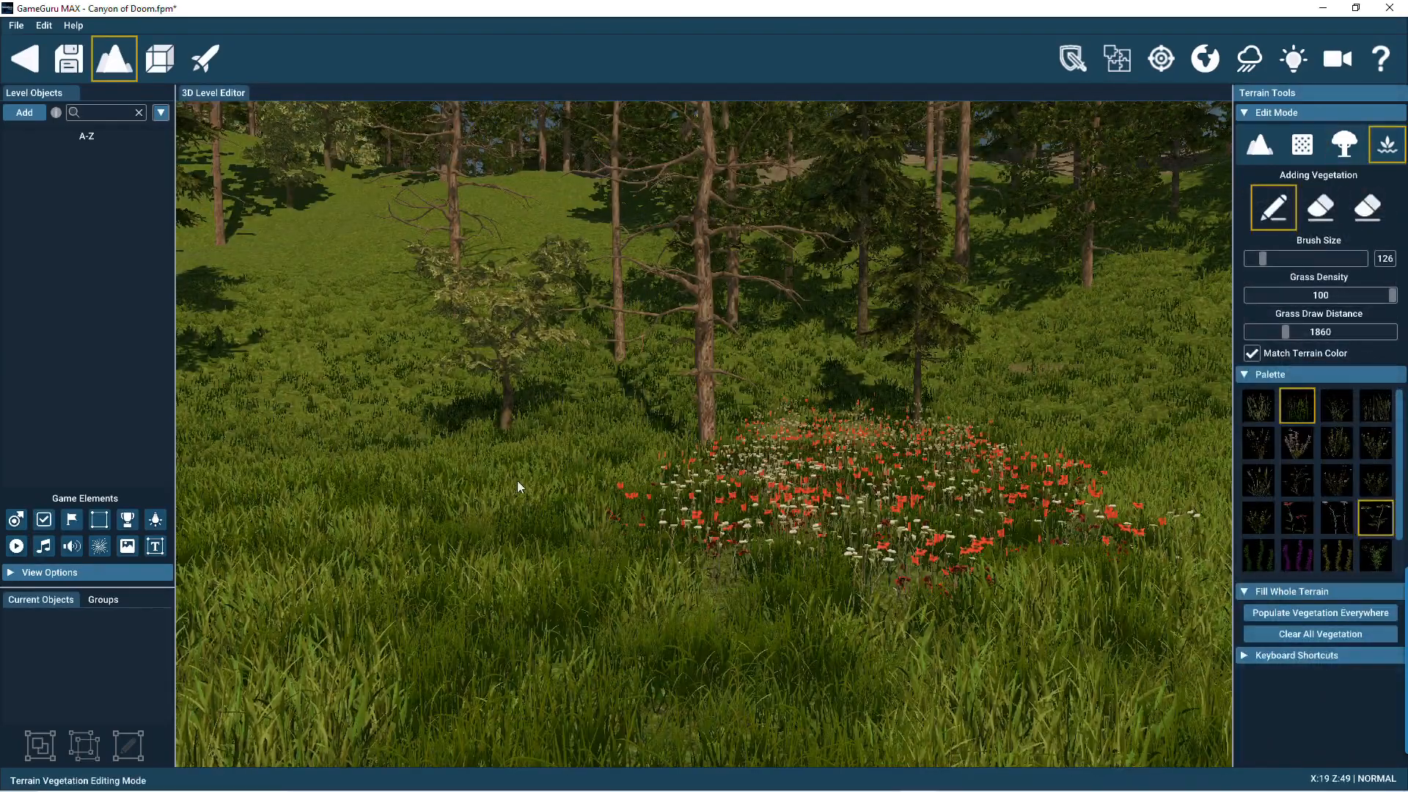
mouse_move(1374, 516)
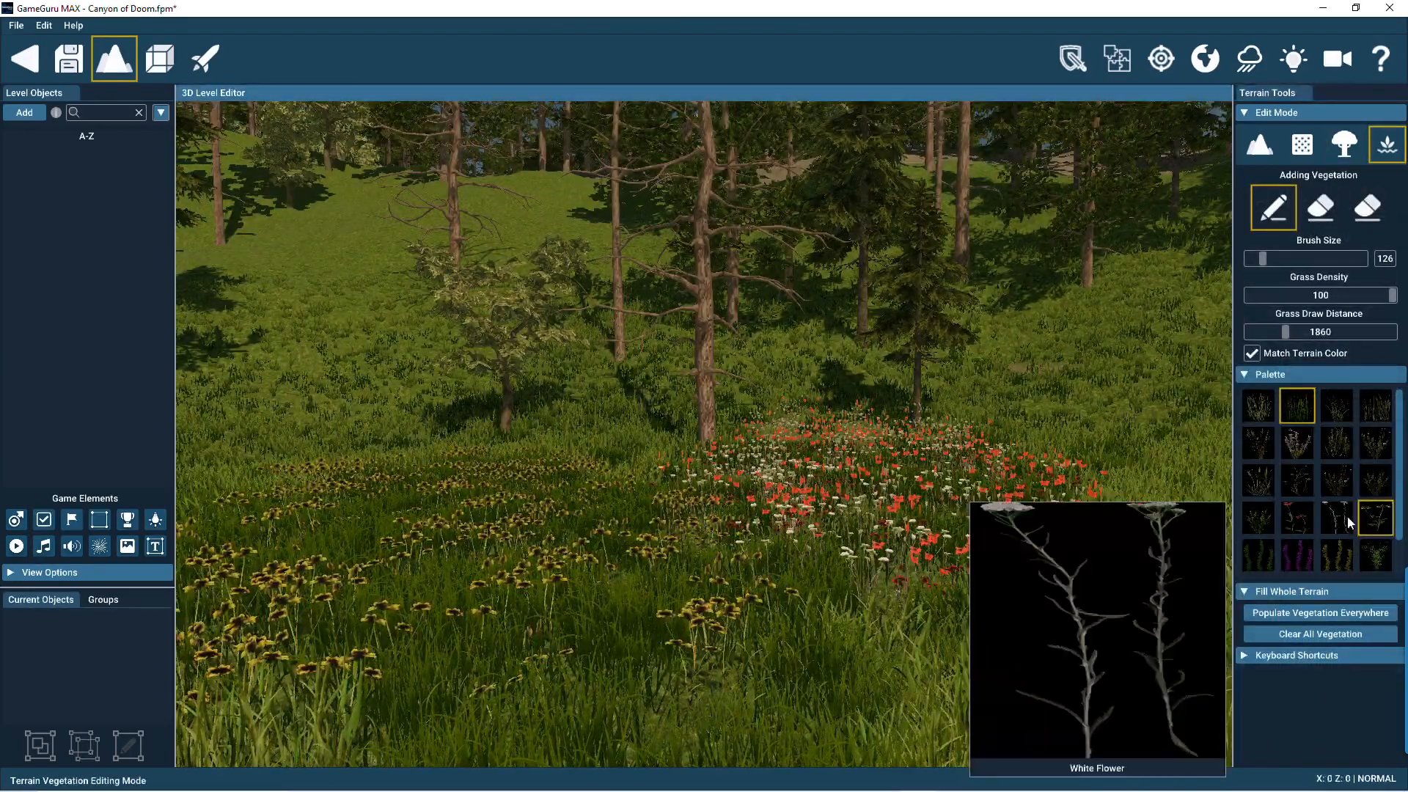
Add Weed 3 from the Palette to the vegetation selection.
click(1335, 440)
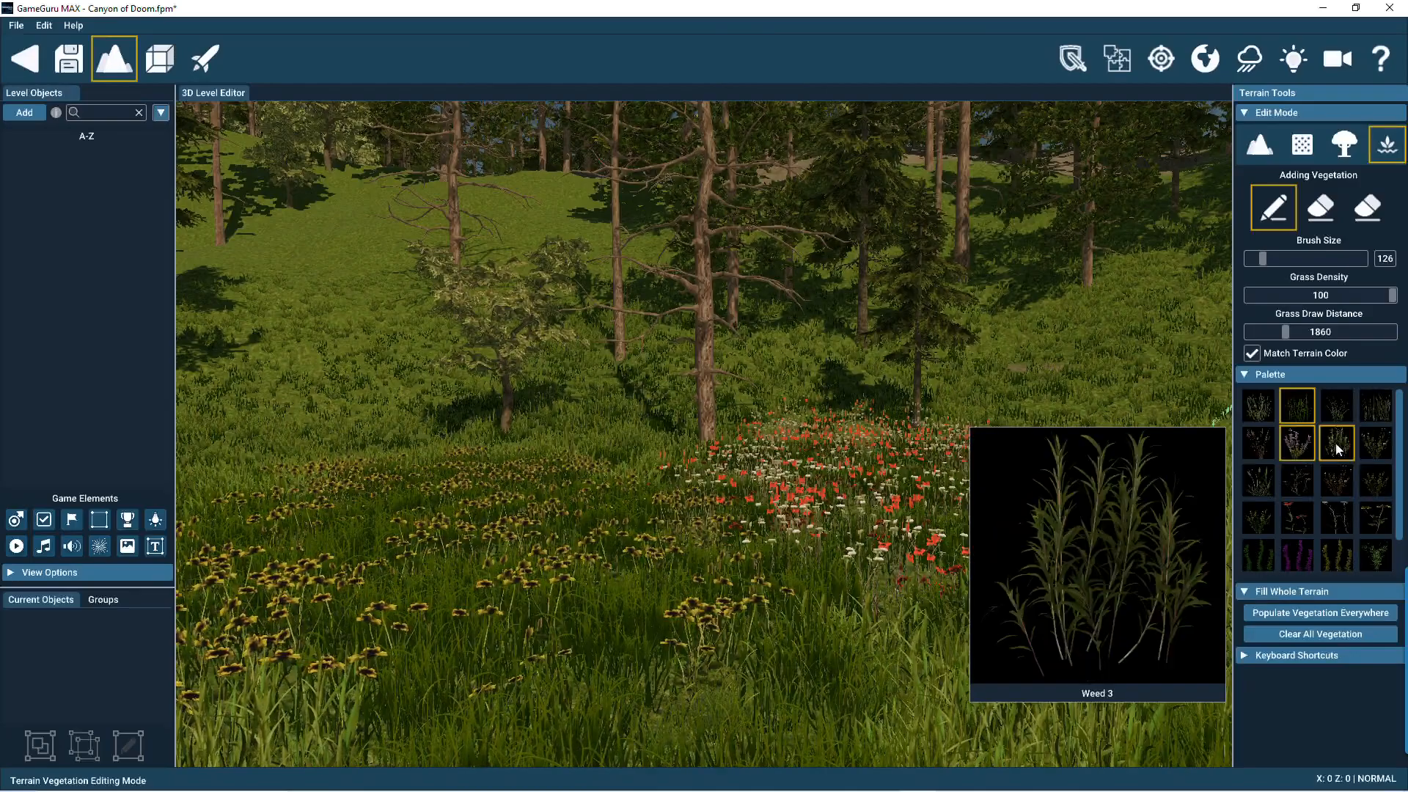